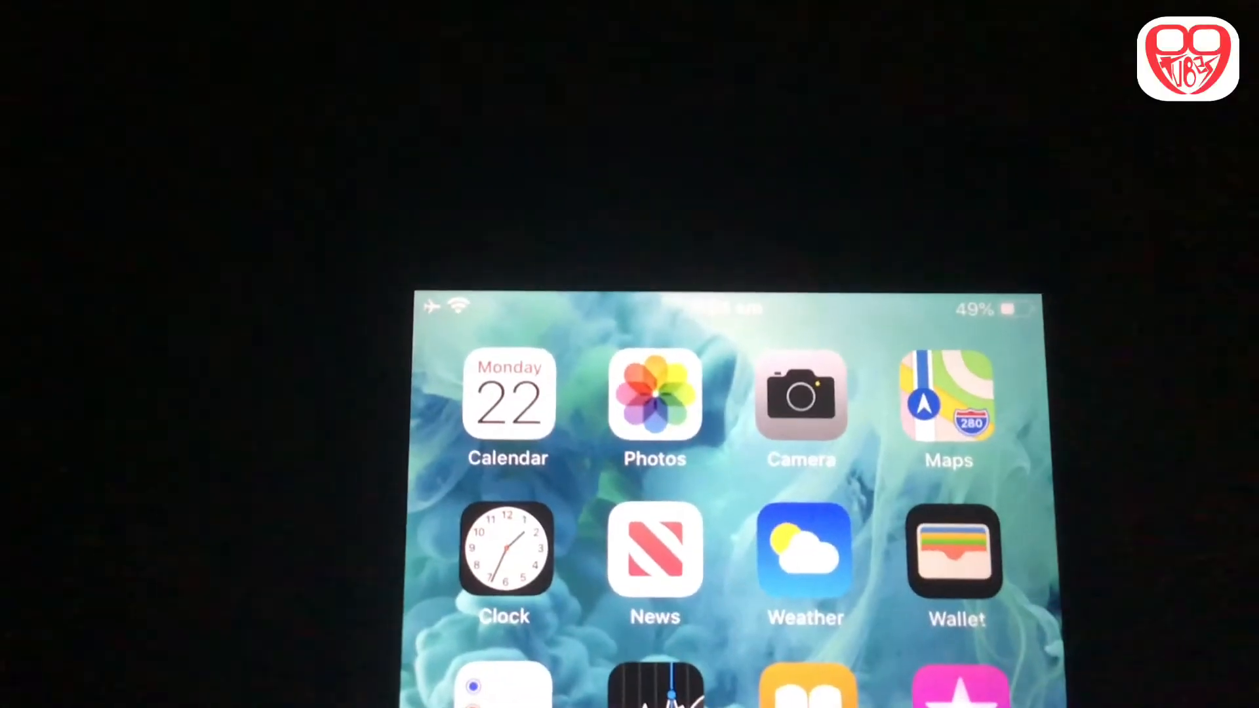
- Scroll the home screen to reach and launch the Settings app
scroll(down, 3)
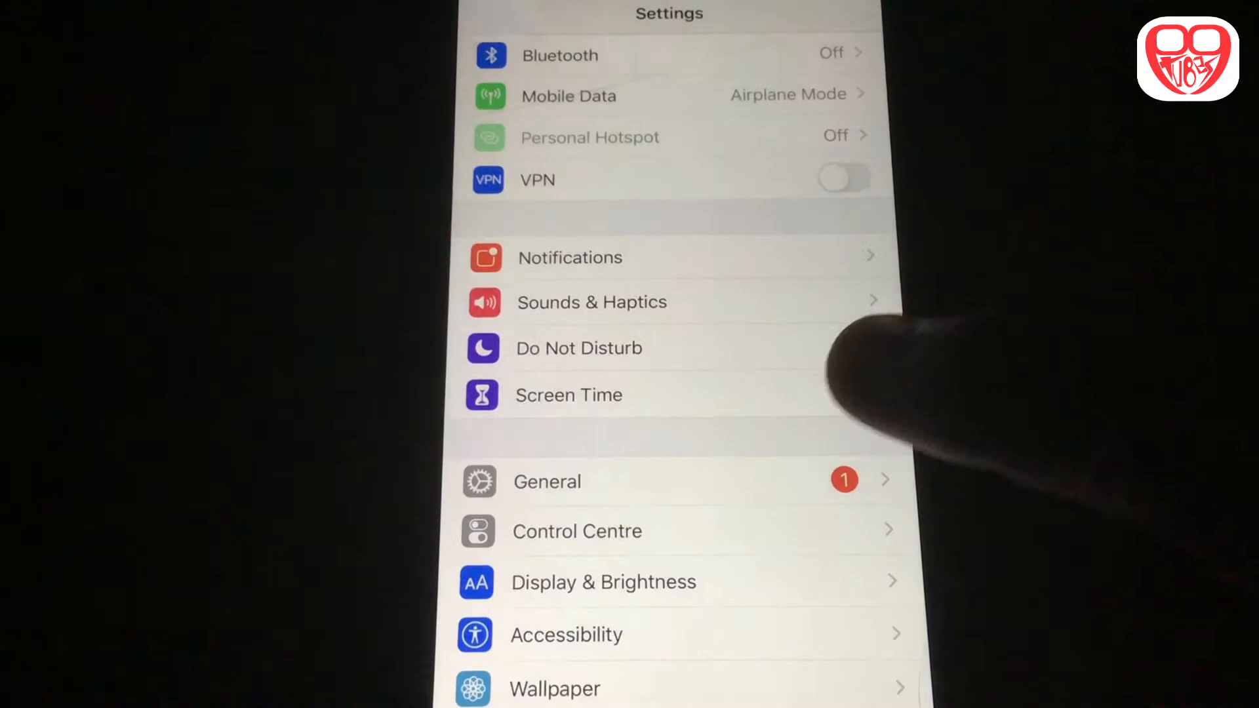
- Go to General, then Software Update to see iOS 13.5.1 available
click(547, 481)
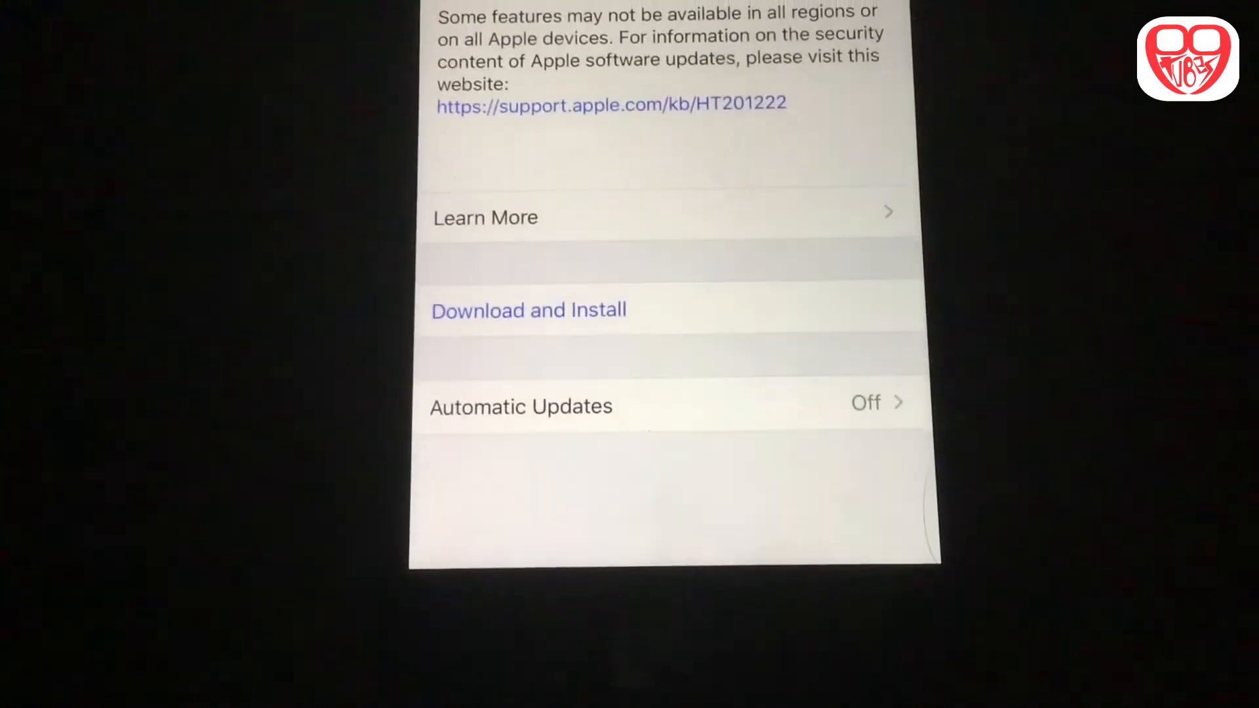
- Start Download and Install for the 936.9 MB iOS 13.5.1 update
scroll(up, 3)
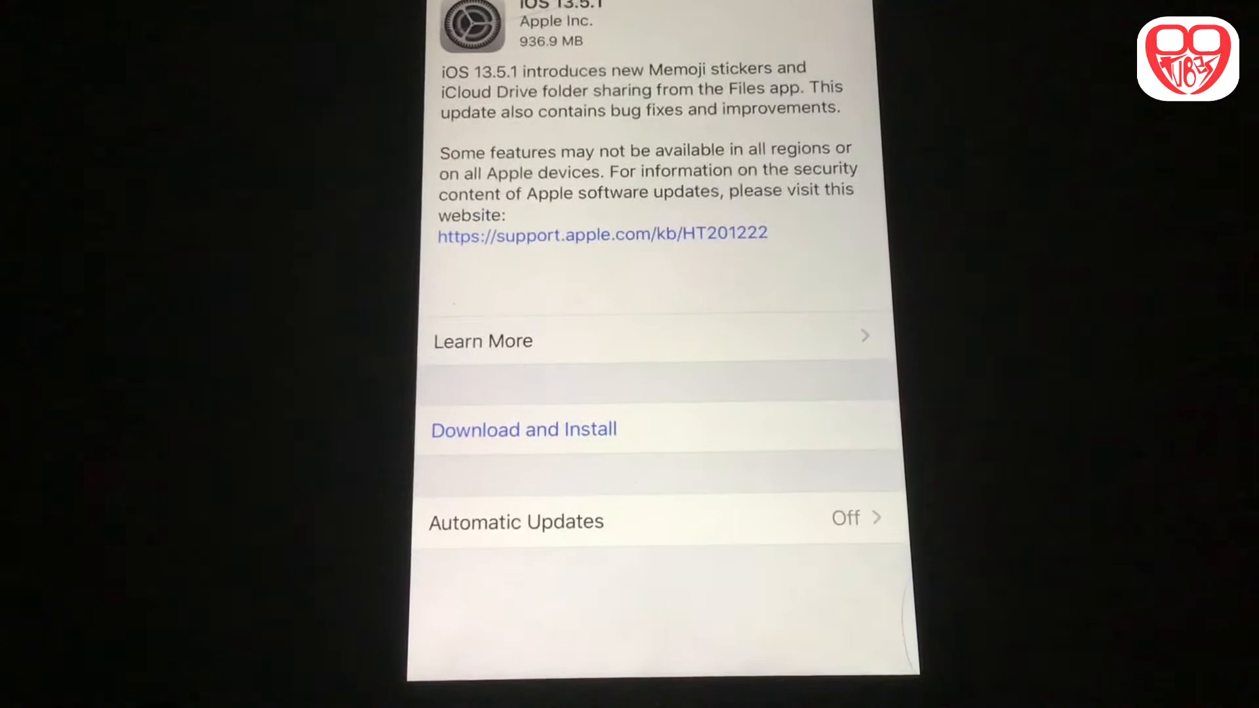
click(522, 429)
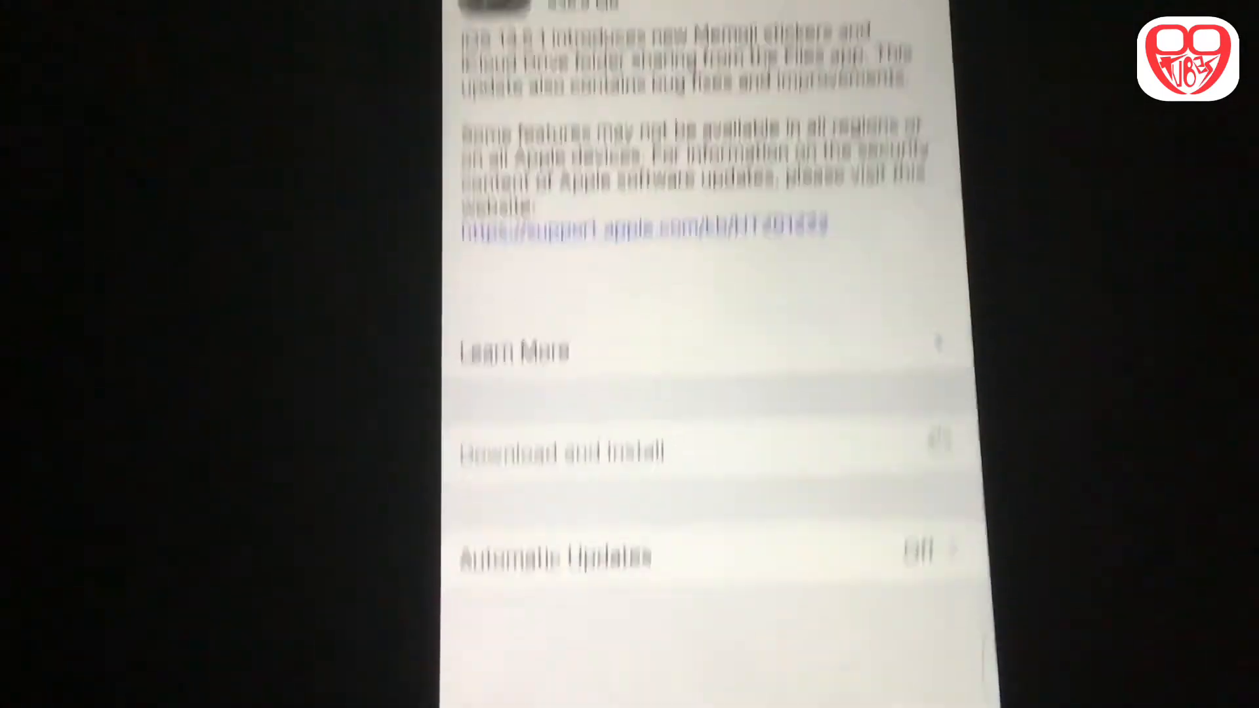
- Confirm the download, then install the downloaded iOS 13.5.1
click(562, 449)
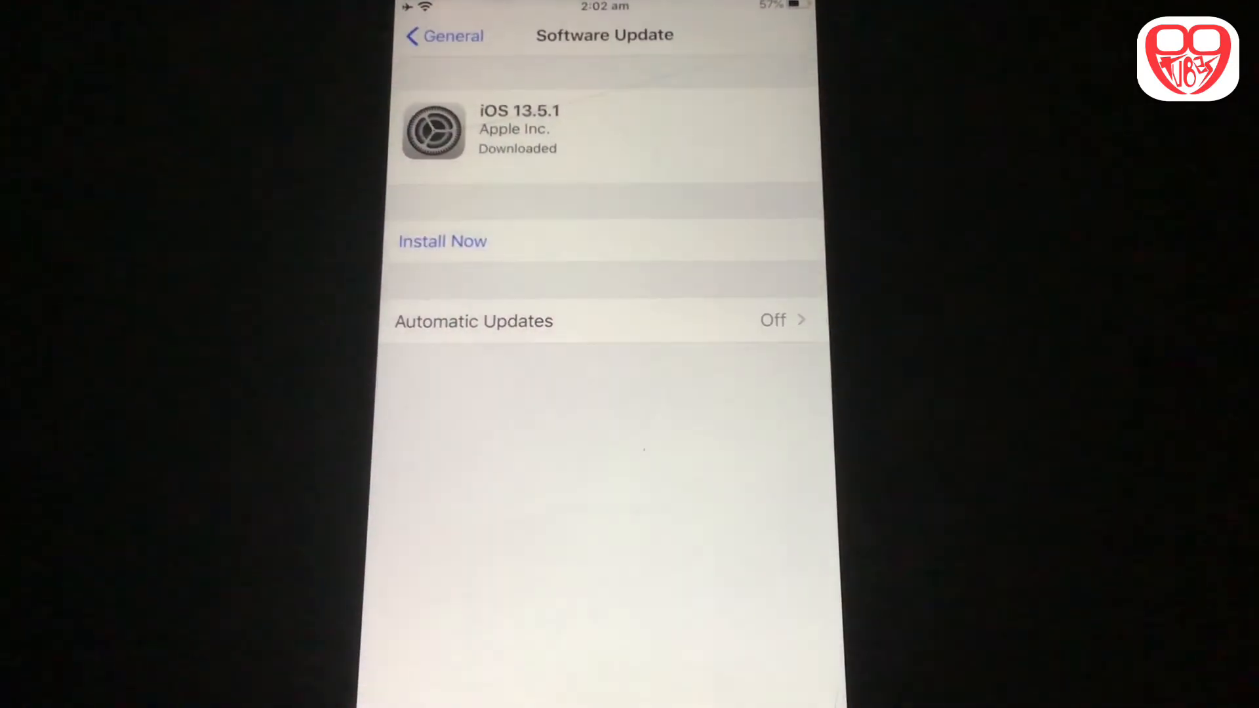
click(443, 241)
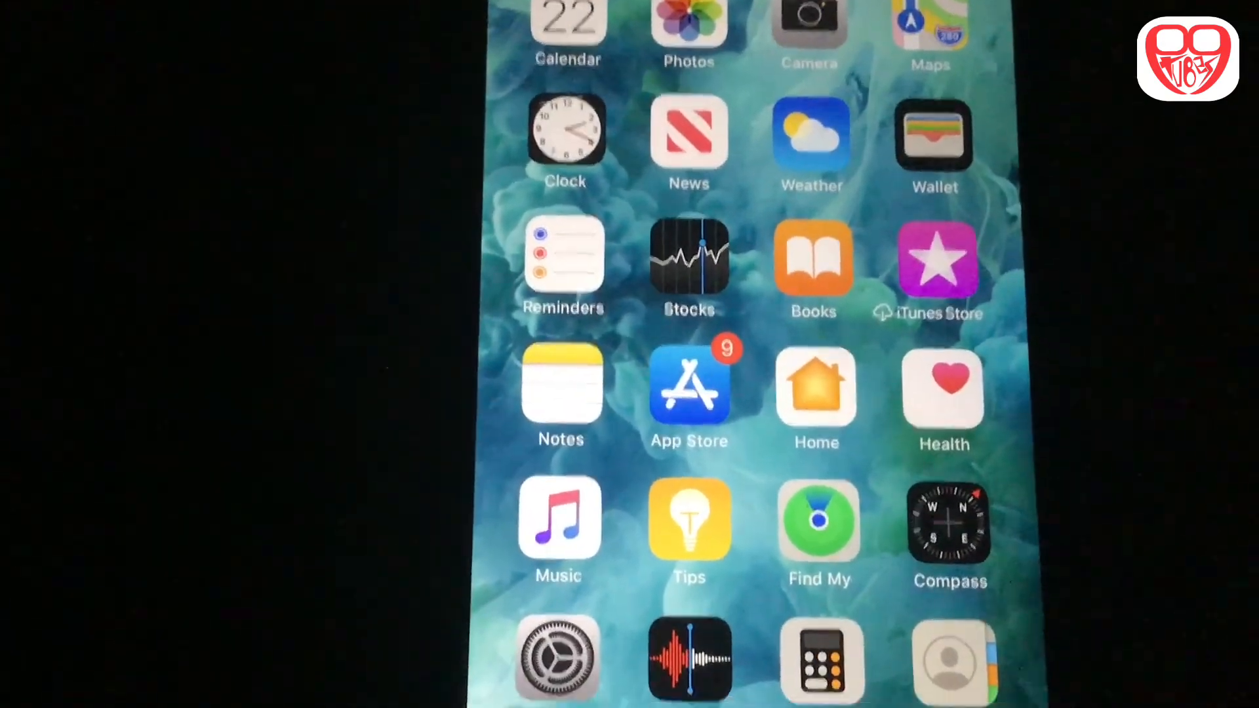
- After the restart, reopen Settings from the home screen
scroll(down, 3)
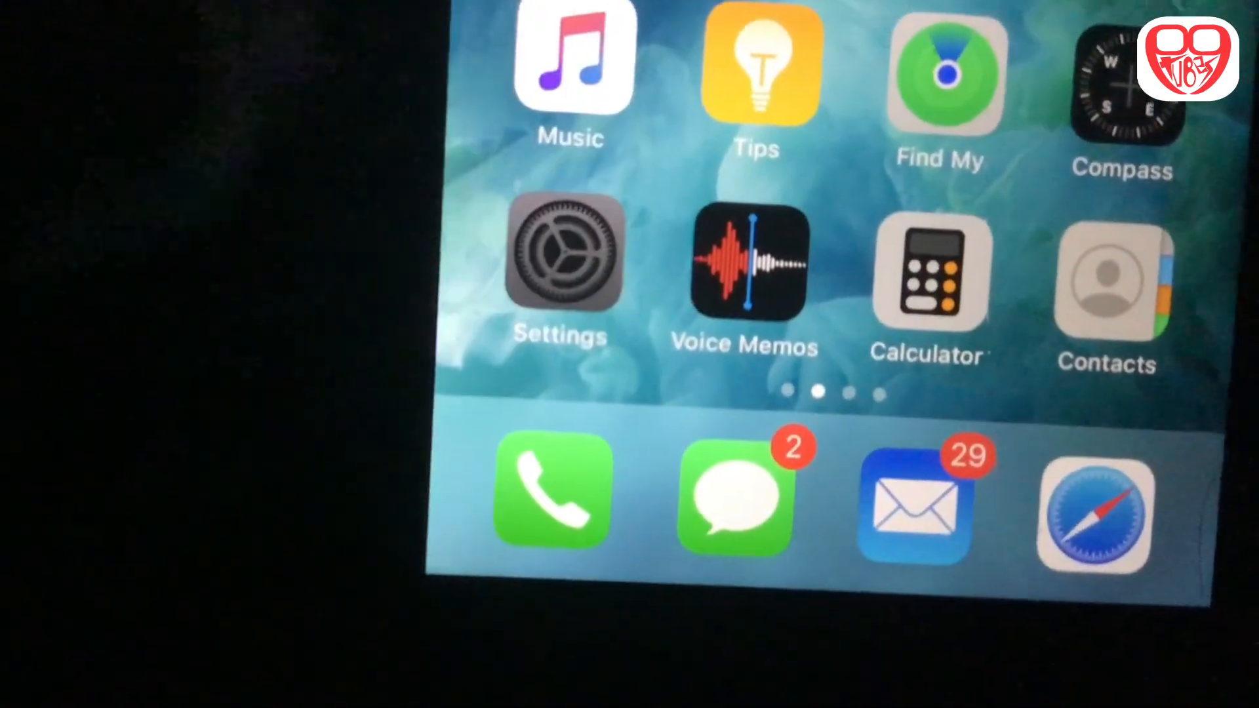
click(562, 257)
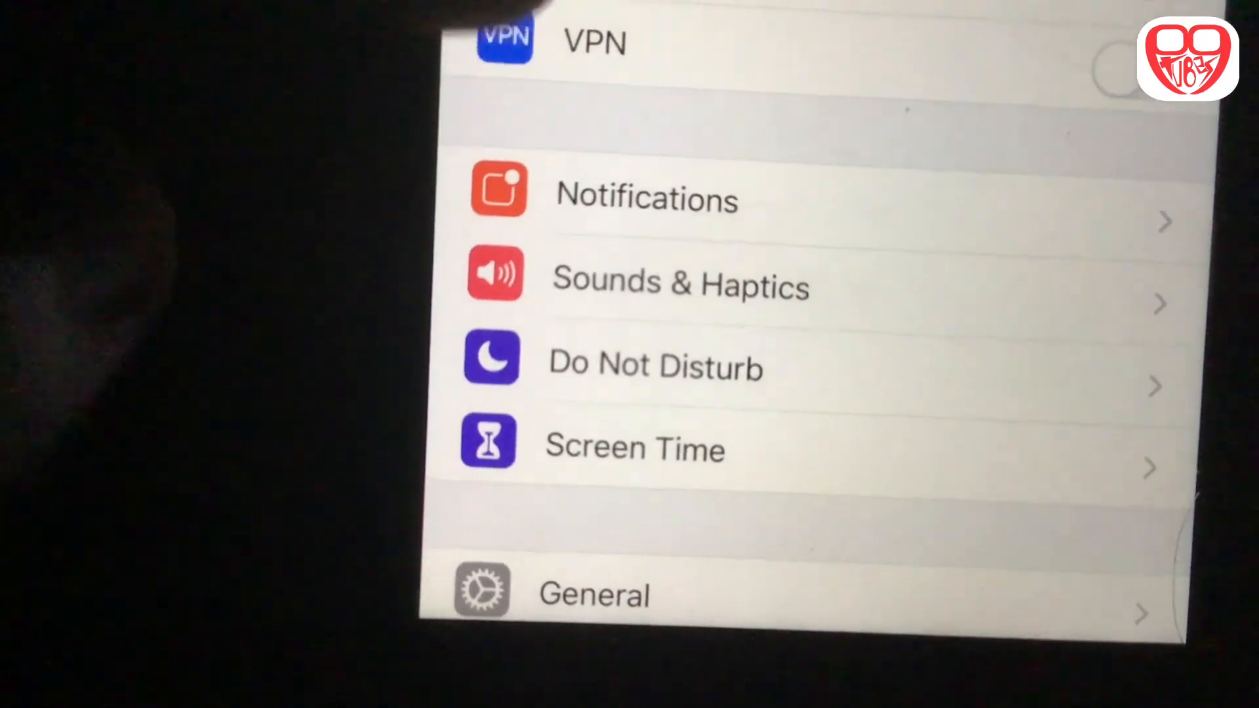